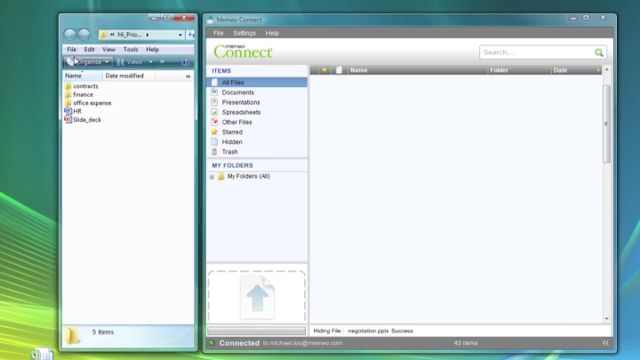
{"action": "mouse_move", "coordinate": [92, 148]}
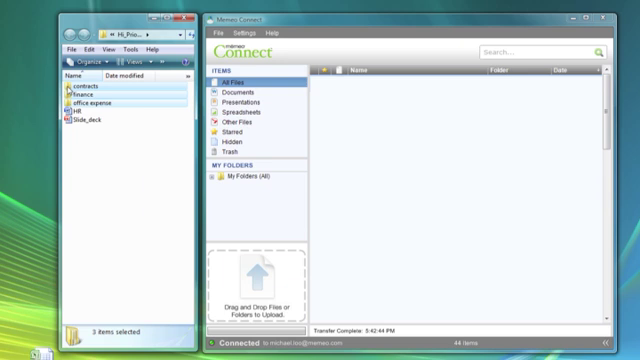
{"action": "mouse_move", "coordinate": [258, 302]}
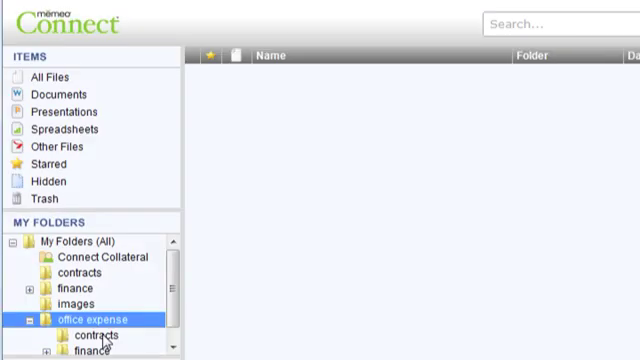
Expand the office expense folder to reveal its contracts and finance subfolders.
{"action": "left_click", "coordinate": [96, 332]}
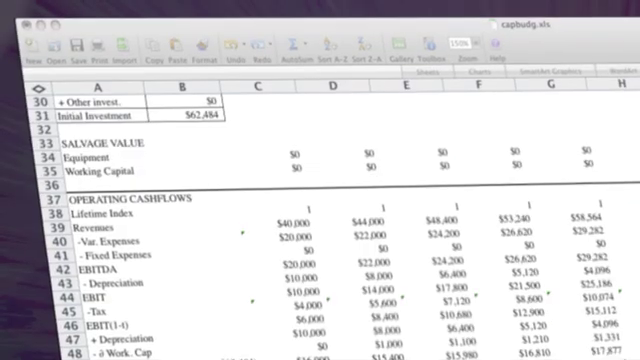
Scroll the cashflow sheet down to the Investment Measures and Book Value & Depreciation tables.
{"action": "scroll", "scroll_direction": "down", "scroll_amount": 3}
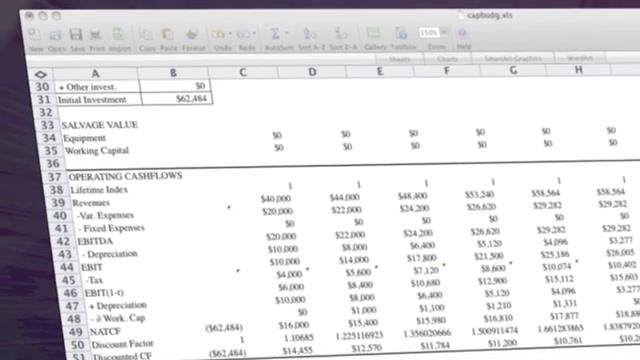
{"action": "scroll", "scroll_direction": "down", "scroll_amount": 3}
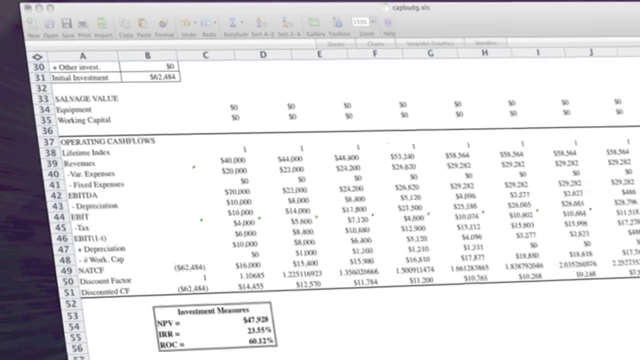
{"action": "scroll", "scroll_direction": "down", "scroll_amount": 3}
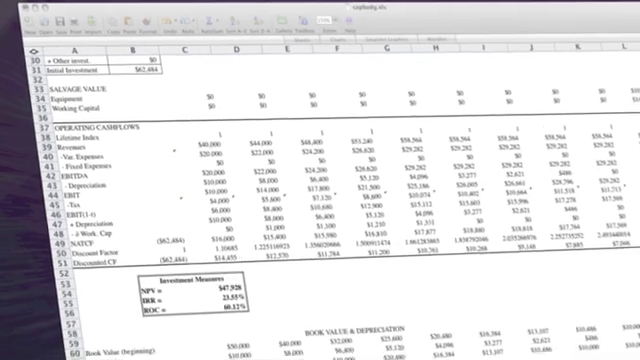
{"action": "scroll", "scroll_direction": "down", "scroll_amount": 3}
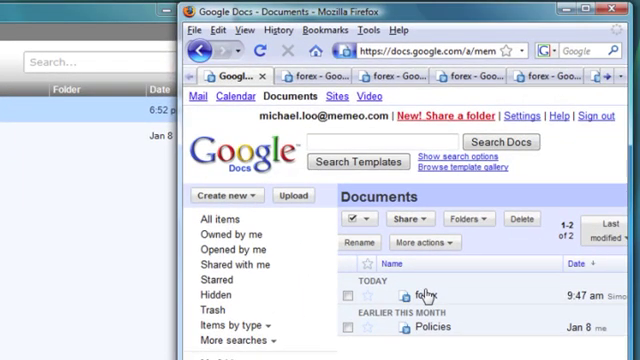
Open the forex document listed under Today in a new browser tab.
{"action": "left_click", "coordinate": [412, 300]}
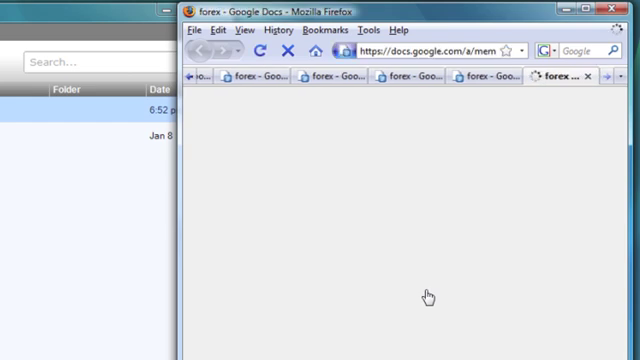